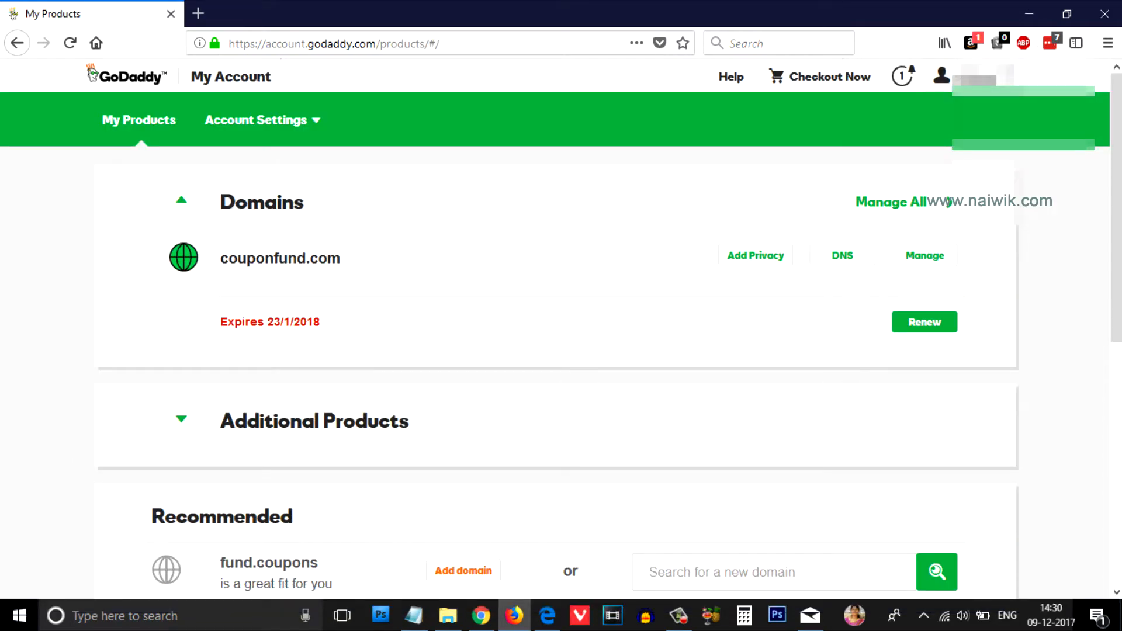
Step: Open couponfund.com's Domain Manager and highlight the Domain lock: On line under Additional Settings
left_click(941, 76)
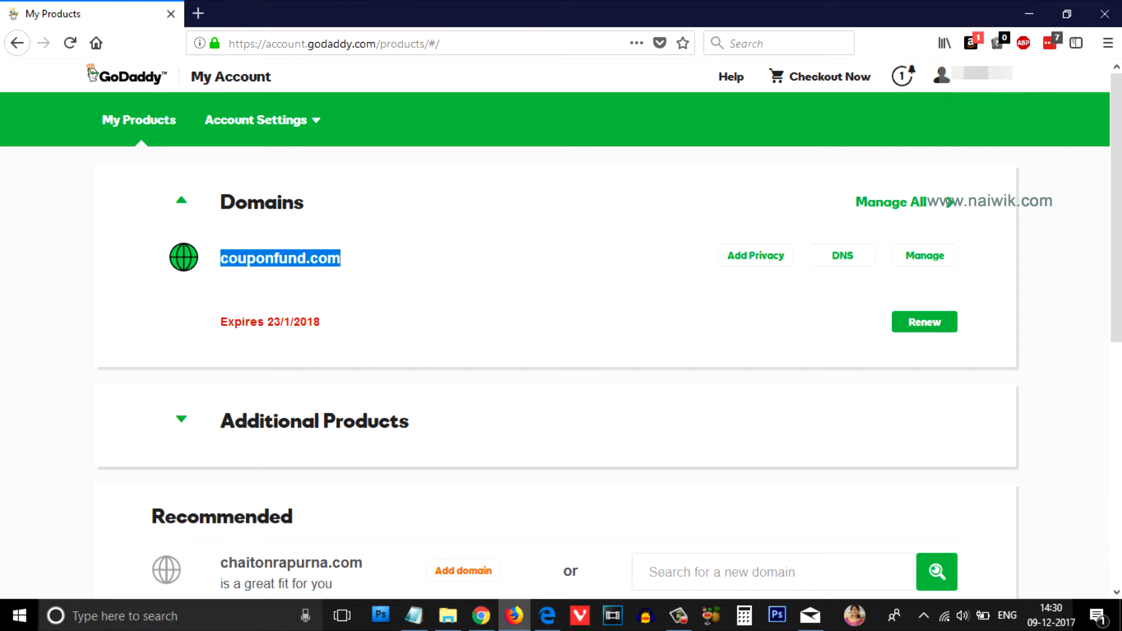
mouse_move(924, 255)
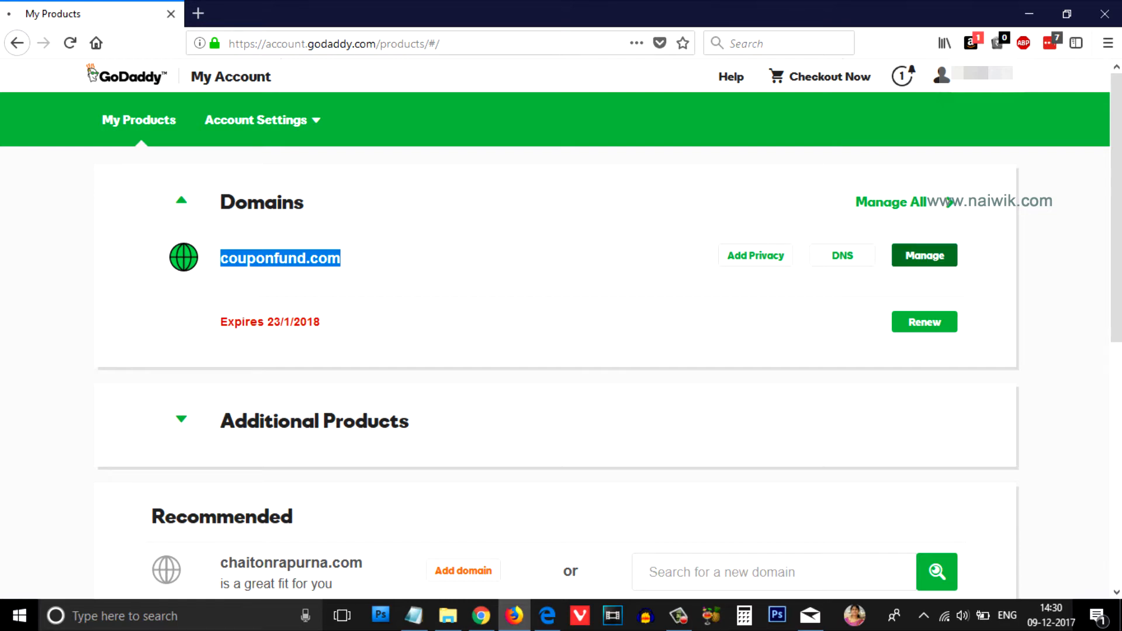
left_click(923, 255)
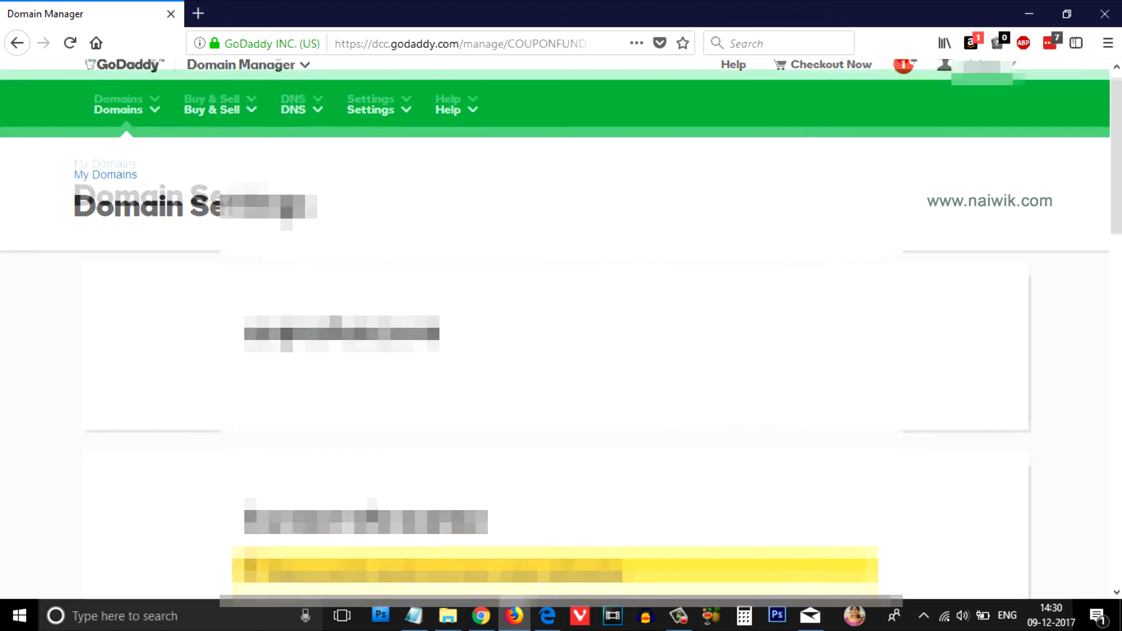
scroll("down", 3)
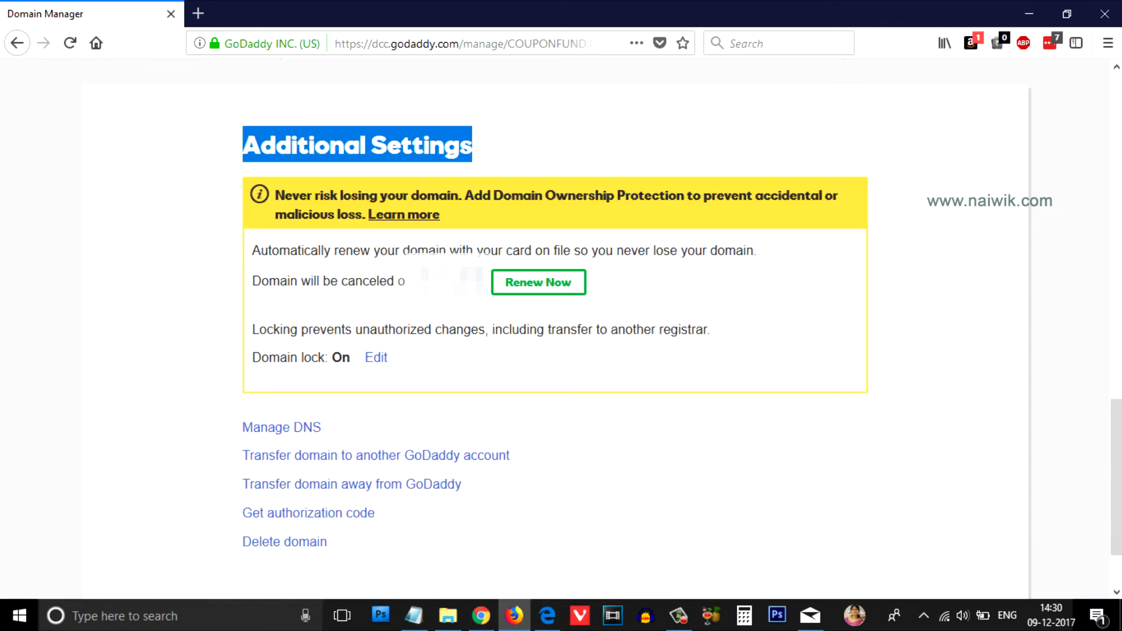
left_click_drag(252, 330, 593, 330)
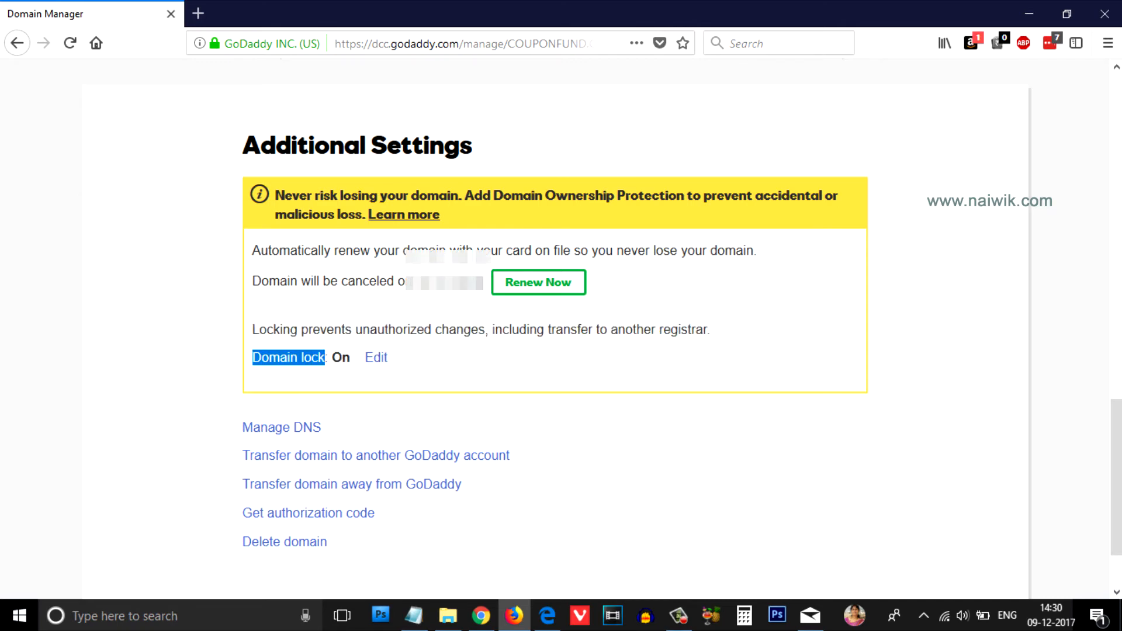
Step: Switch couponfund.com's domain lock off, leaving it Off (Pending) under Additional Settings
left_click(374, 358)
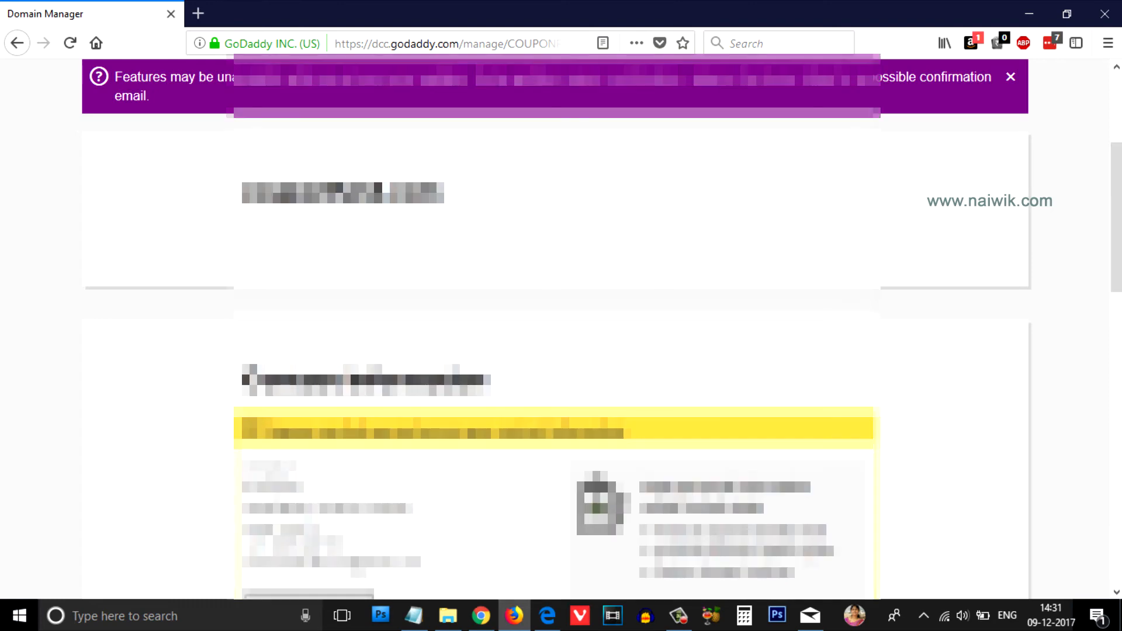
scroll("down", 3)
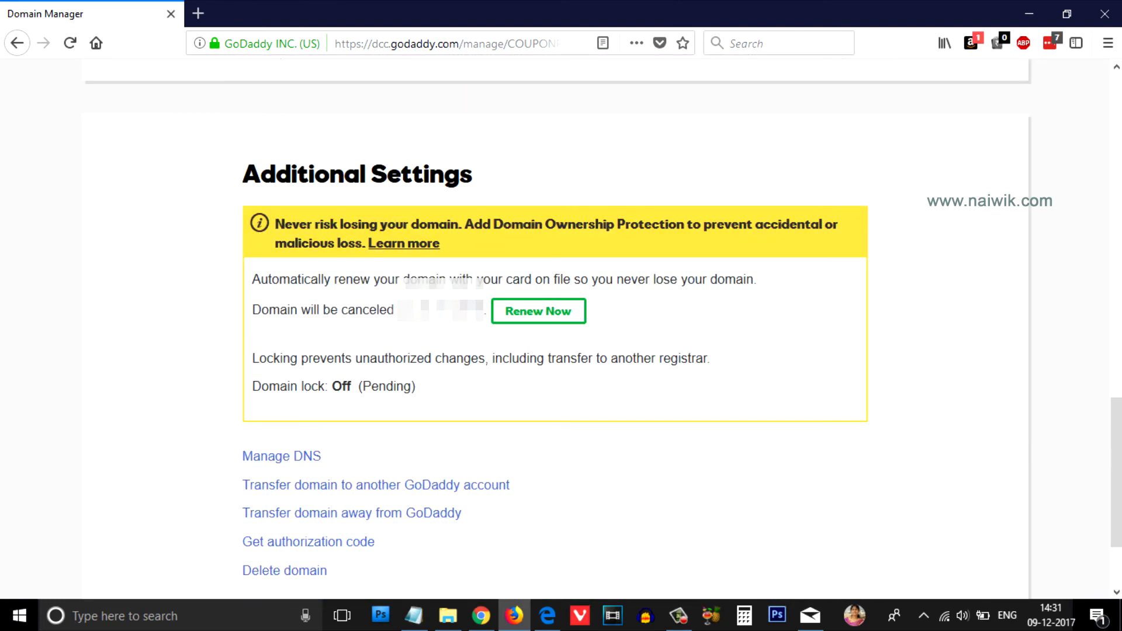